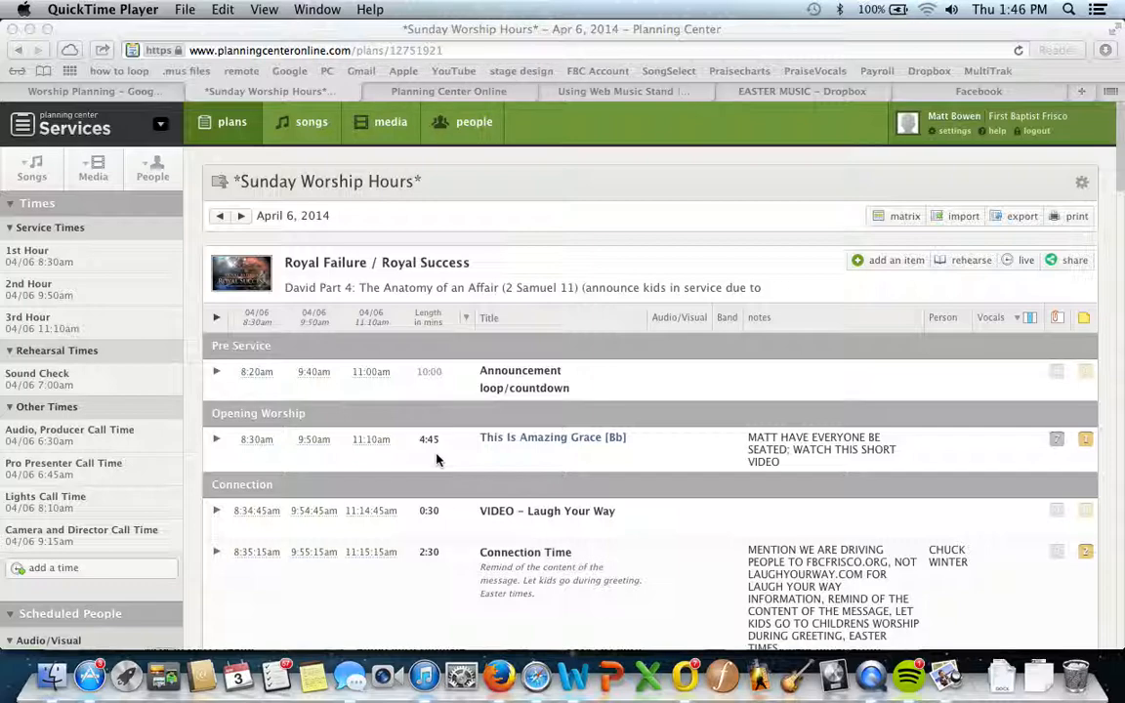
# - Launch the Music Stand from the rehearse menu of the April 6, 2014 Sunday Worship Hours plan
pyautogui.scroll(-3)
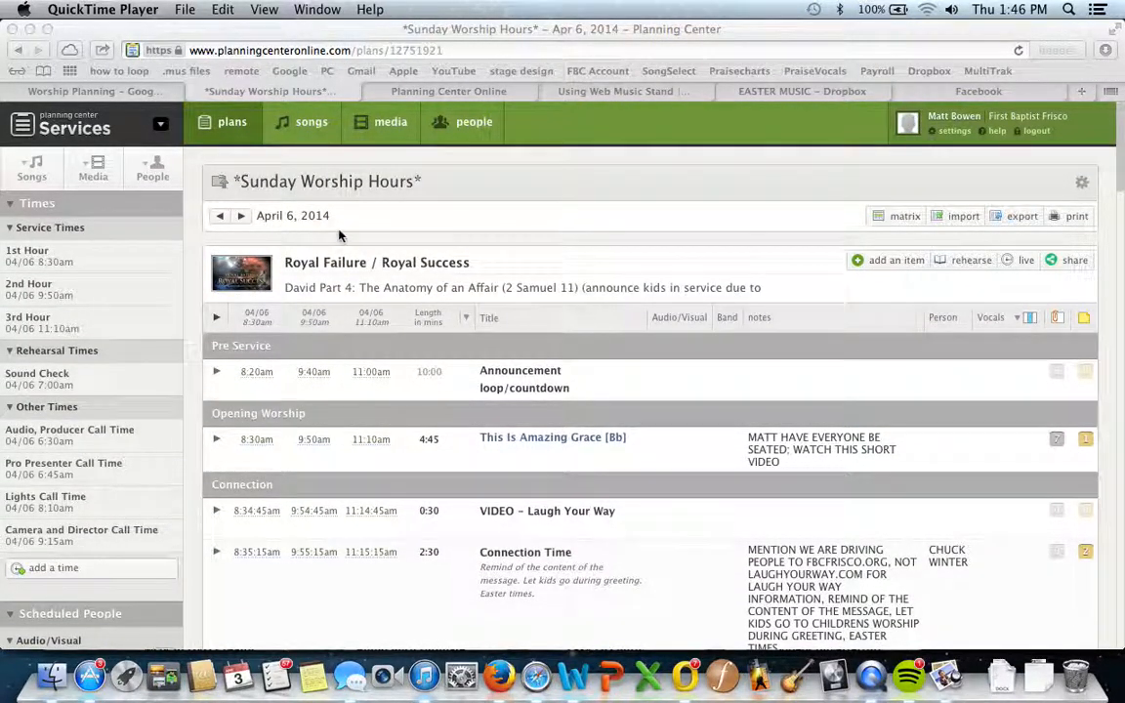
pyautogui.moveTo(695, 215)
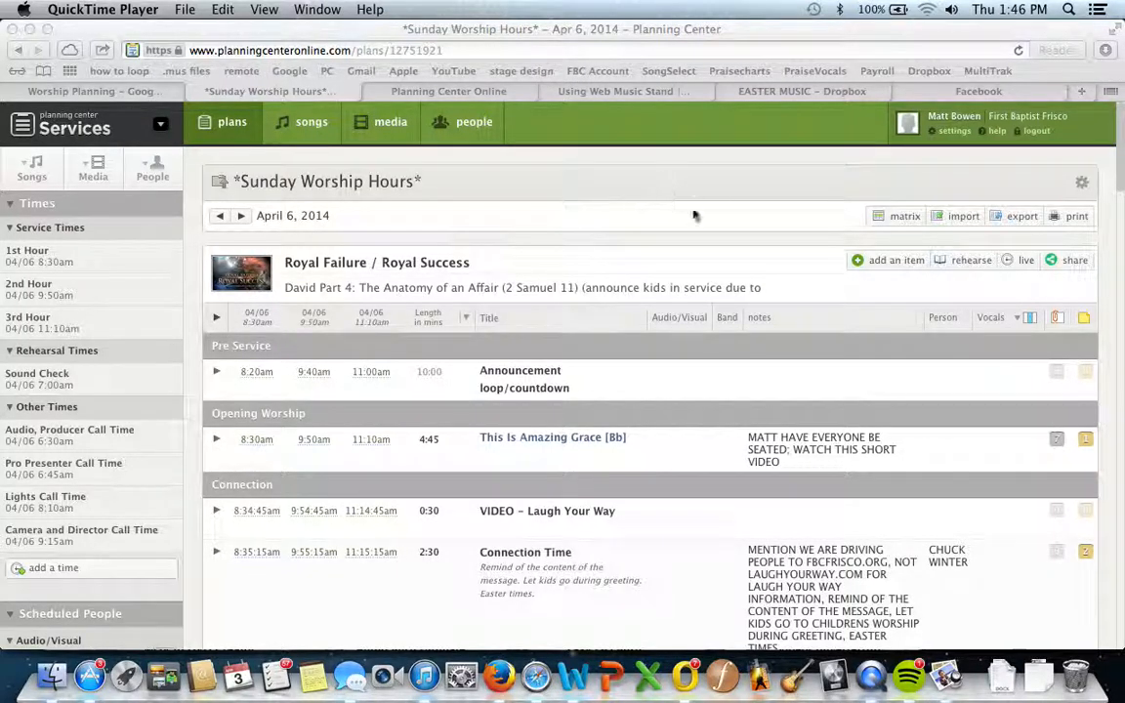
pyautogui.moveTo(961, 266)
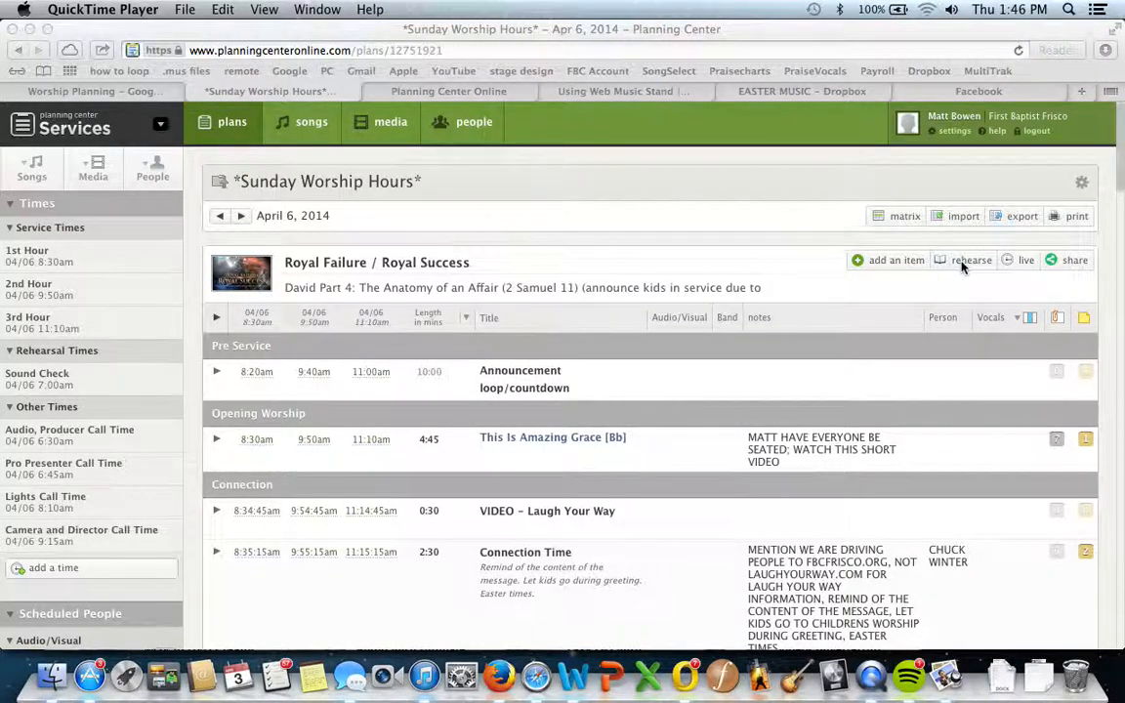
pyautogui.click(970, 260)
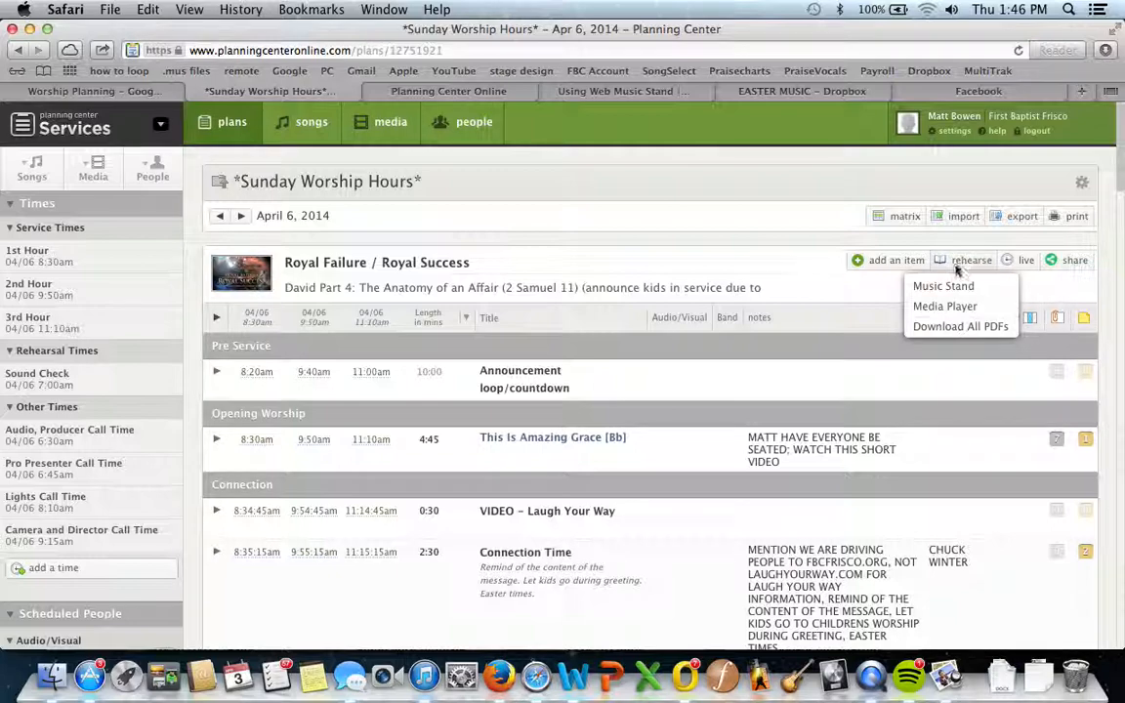
pyautogui.click(942, 285)
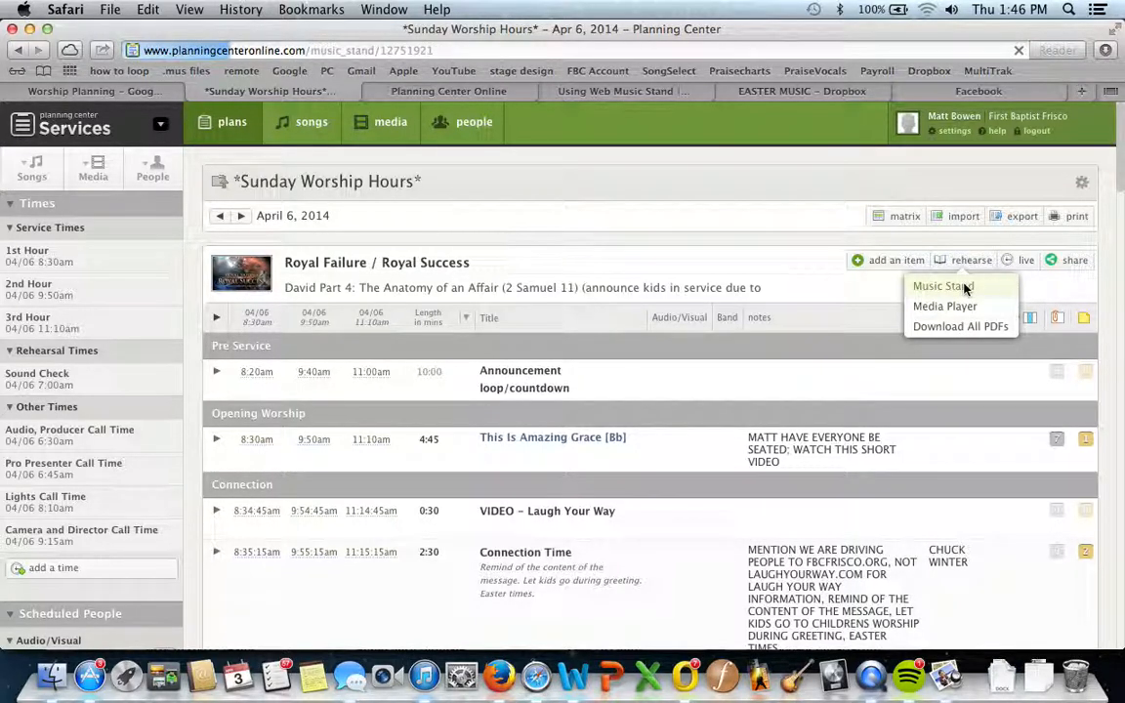
# - Page the We Are Saved lead sheet forward to its third page
pyautogui.click(941, 286)
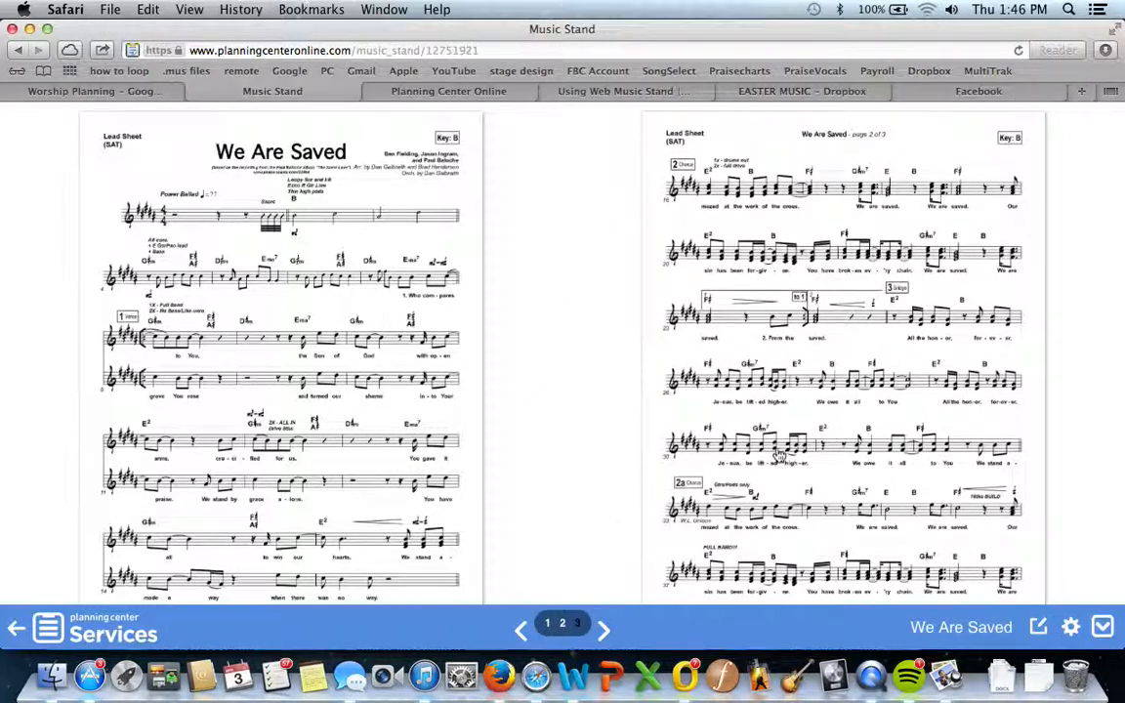
pyautogui.click(604, 630)
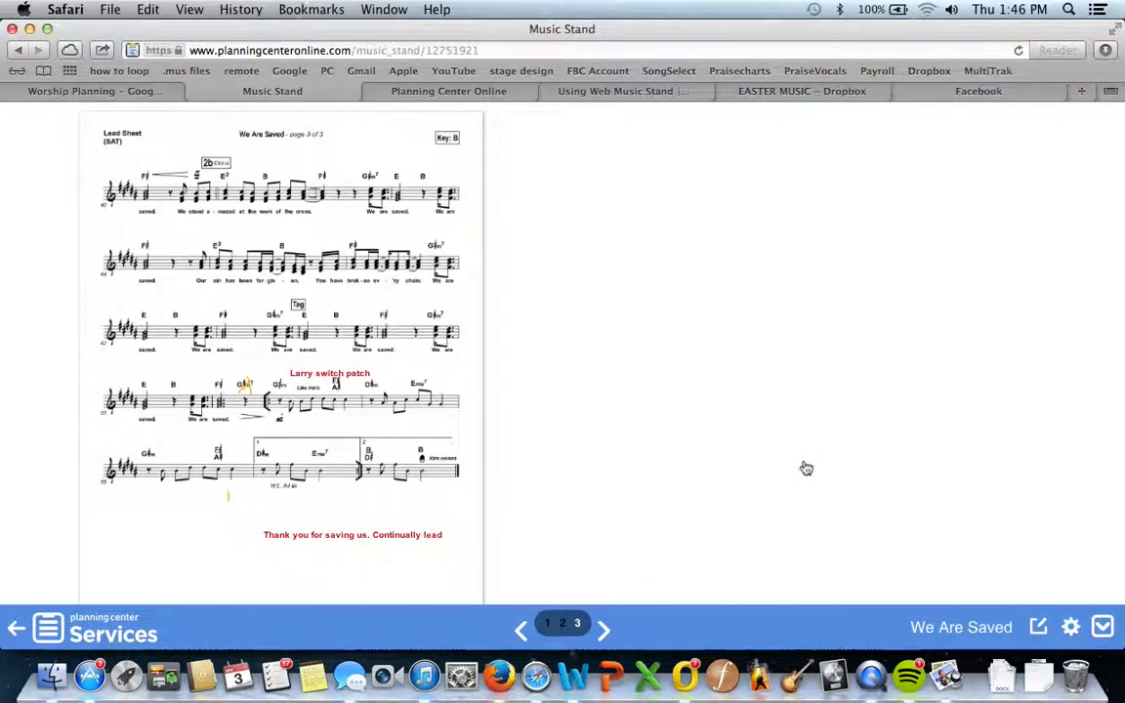
pyautogui.moveTo(829, 459)
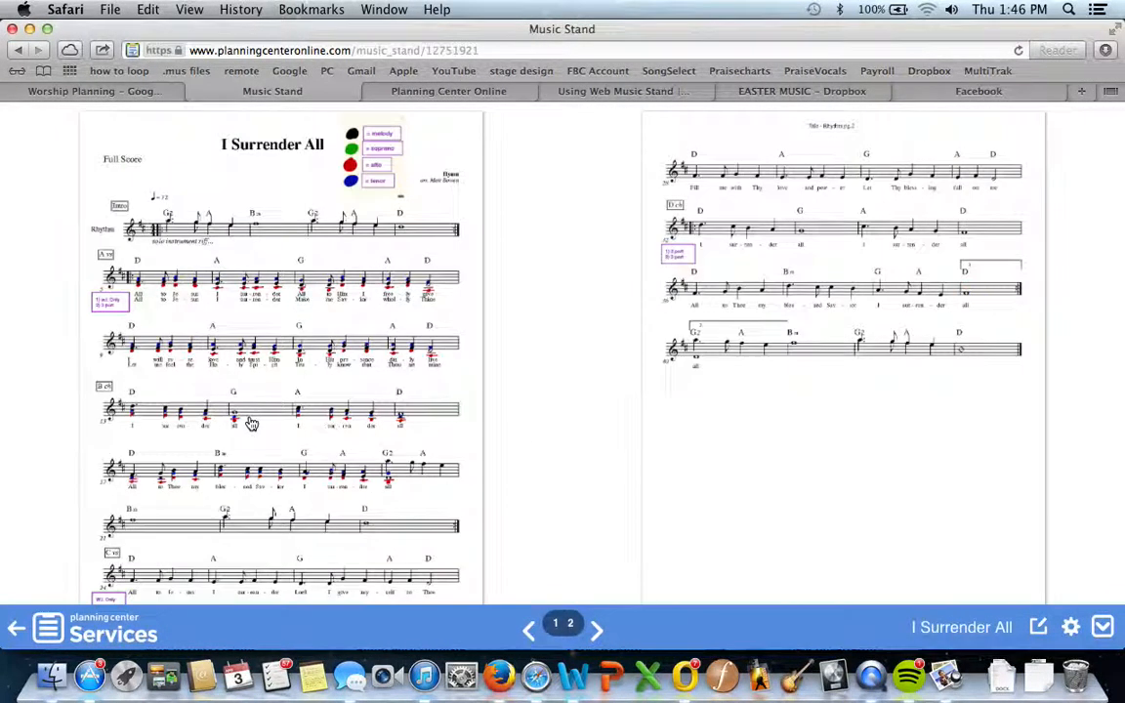
# - Move on to the This Is Amazing Grace lyric sheet and restore the song navigation bar
pyautogui.click(602, 630)
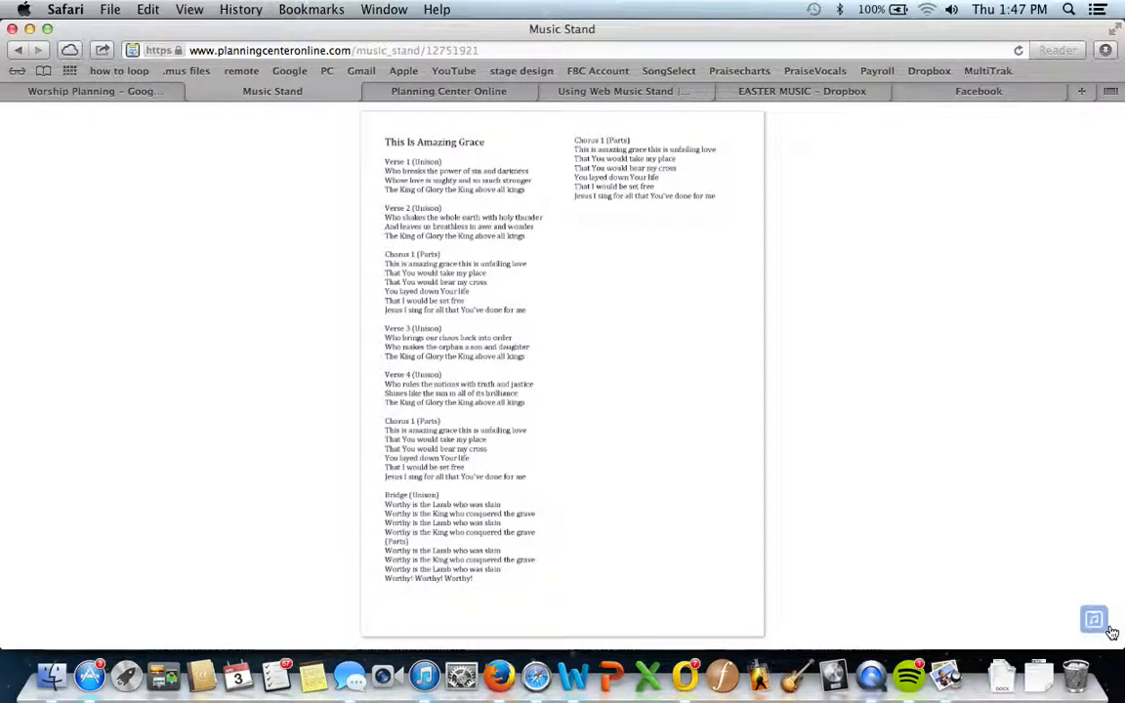
pyautogui.click(1094, 620)
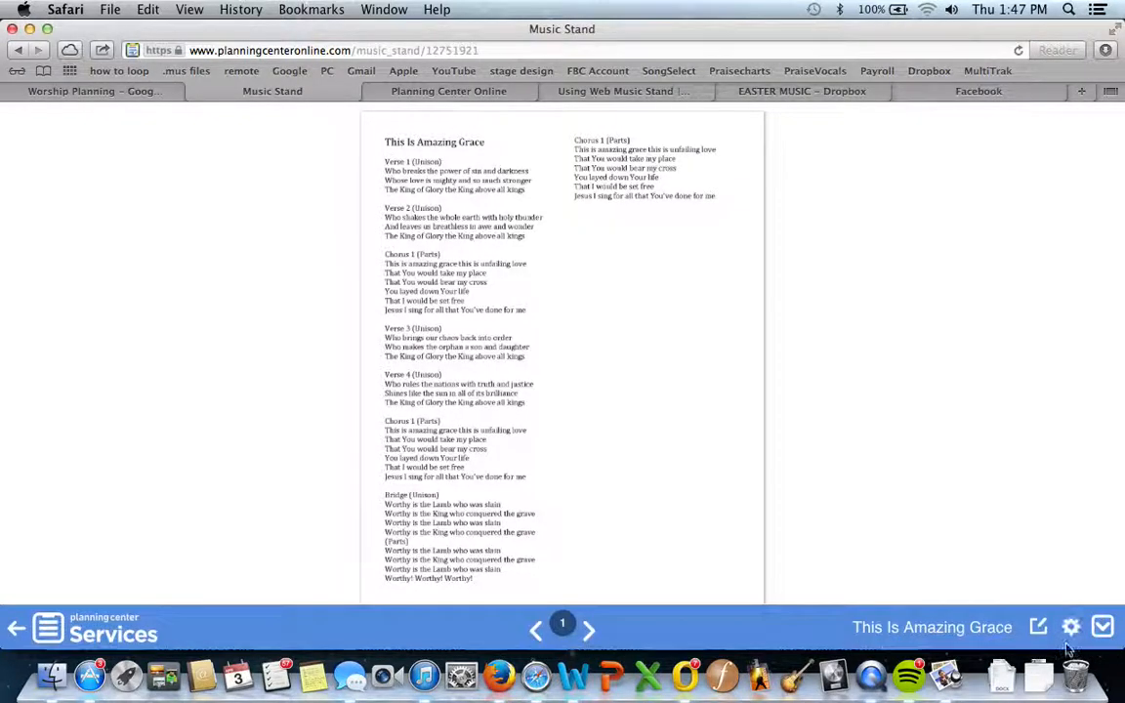
# - Dismiss the Music Stand Settings dialog and choose the pen to annotate the lyrics in red
pyautogui.click(1071, 626)
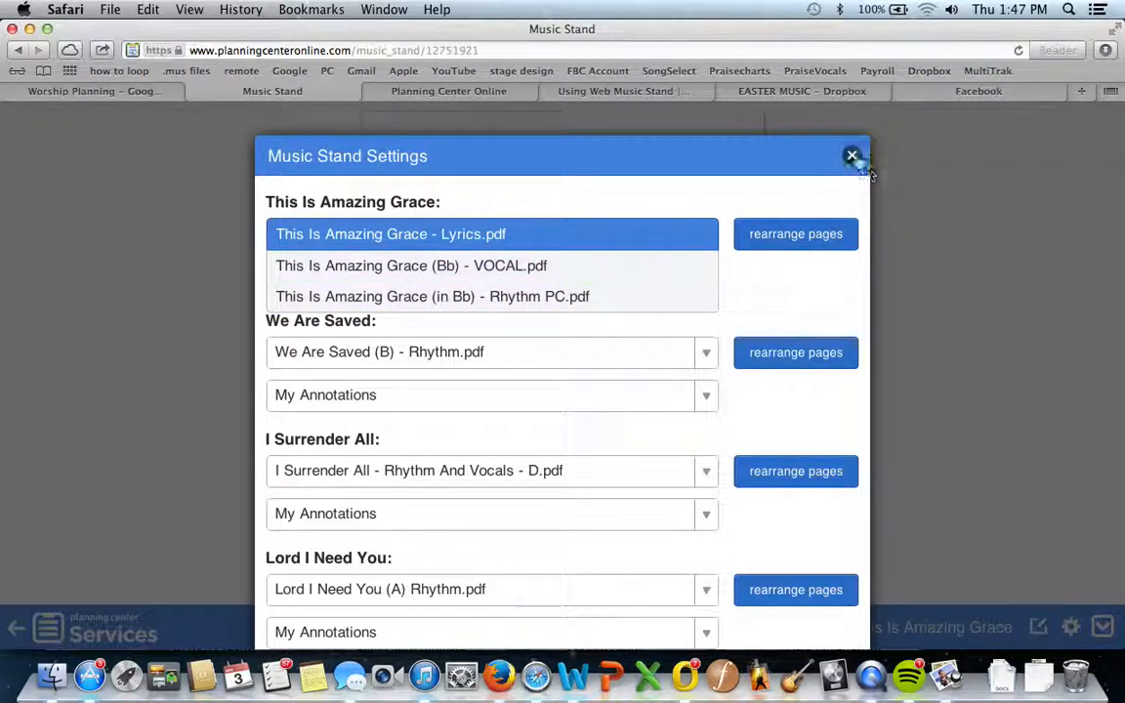
pyautogui.click(851, 156)
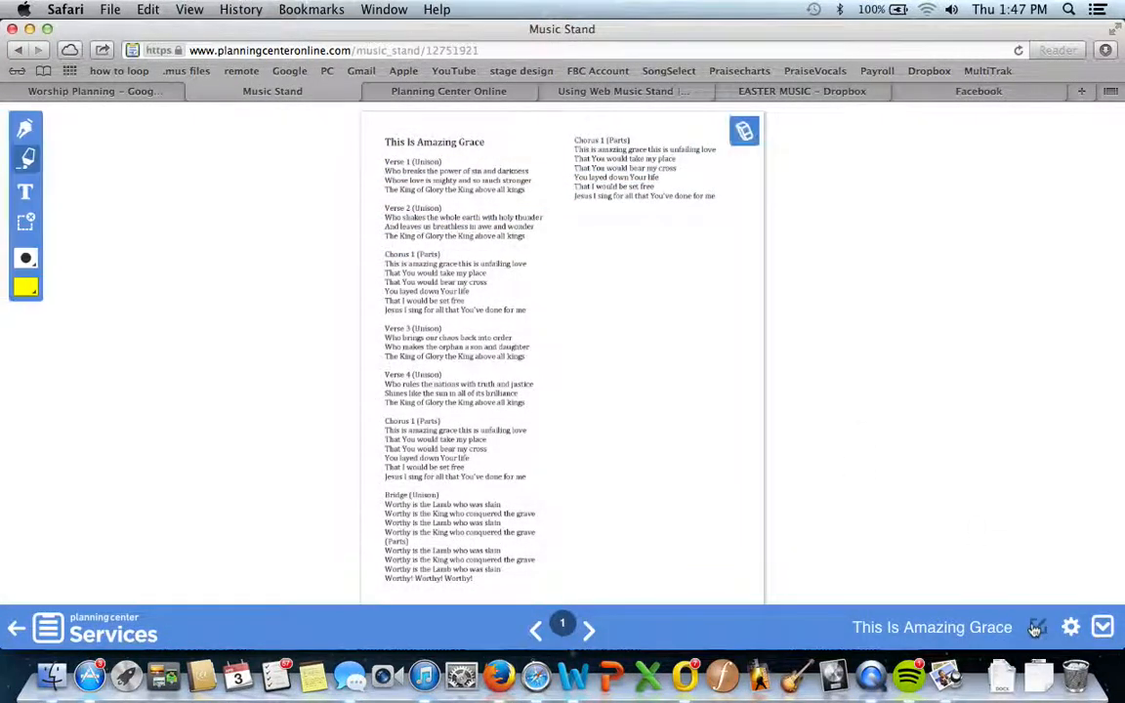
pyautogui.click(25, 286)
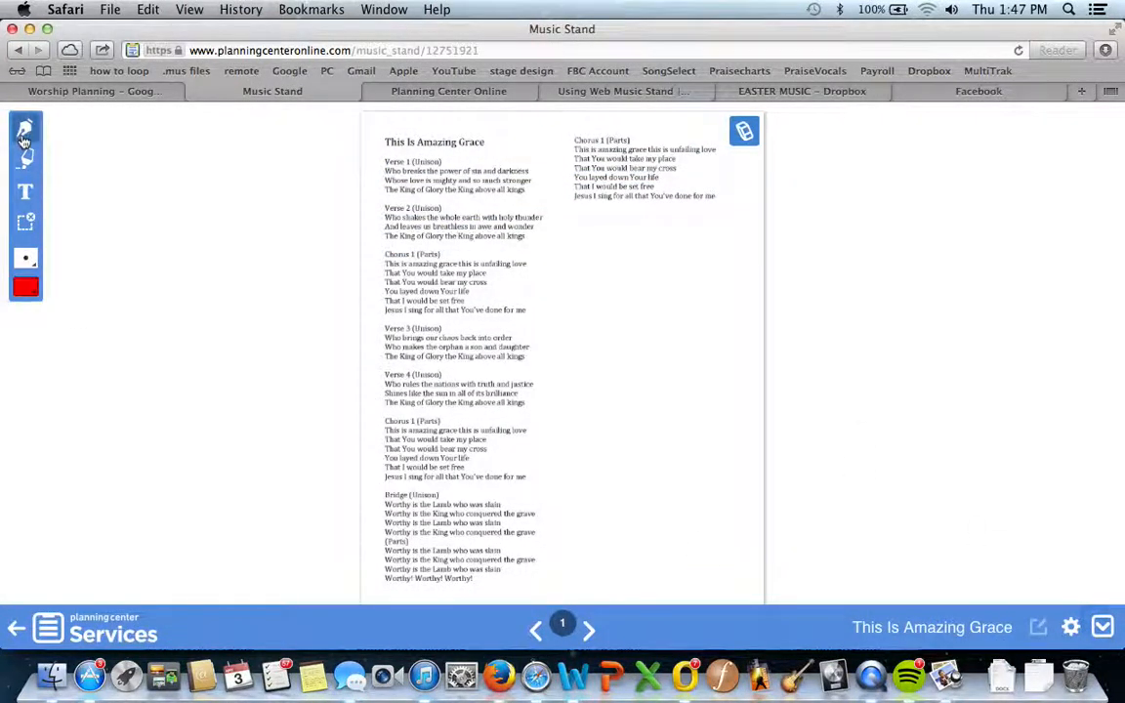